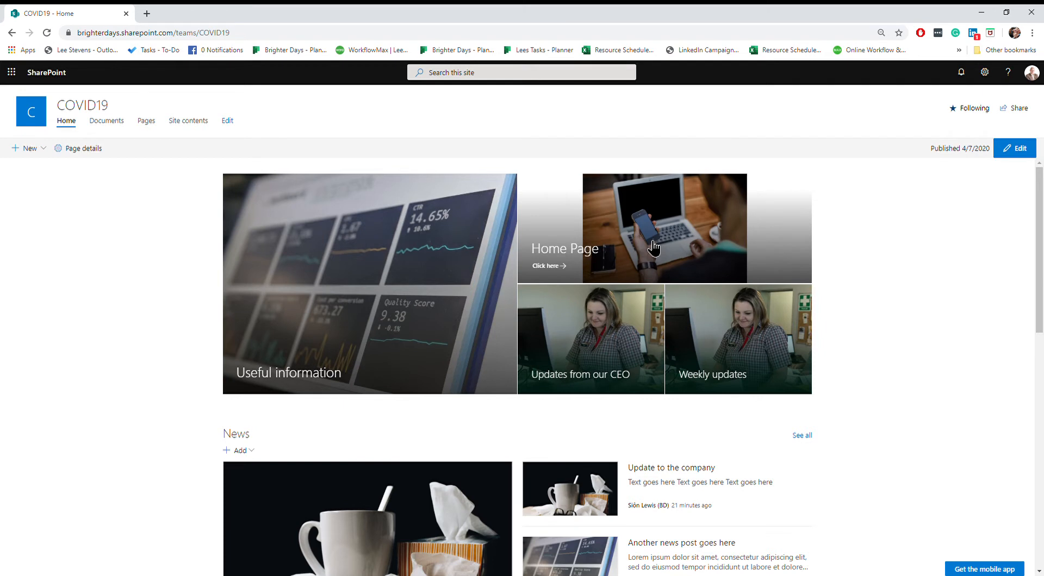
mouse_move(591, 225)
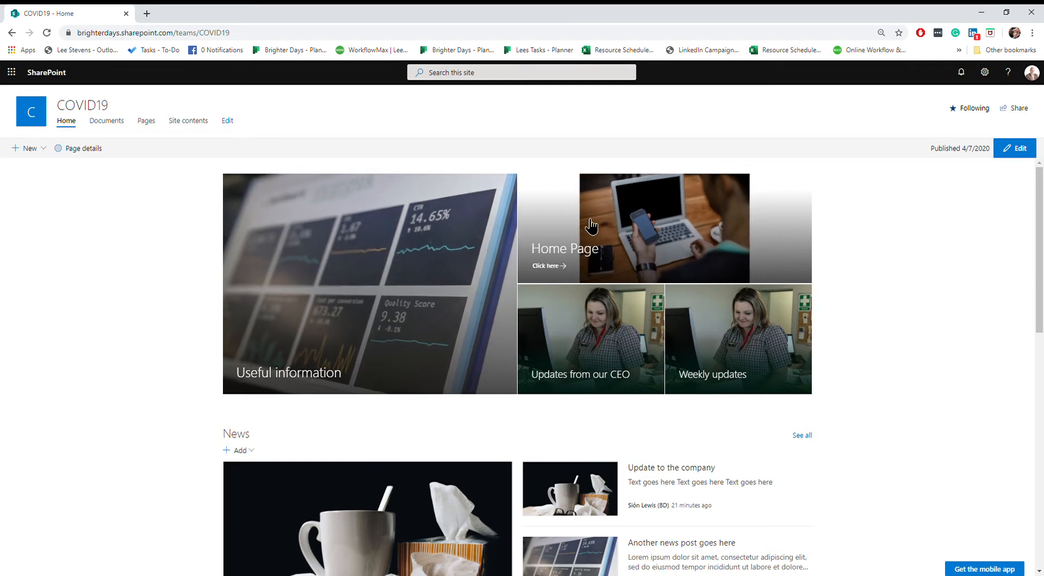
mouse_move(373, 236)
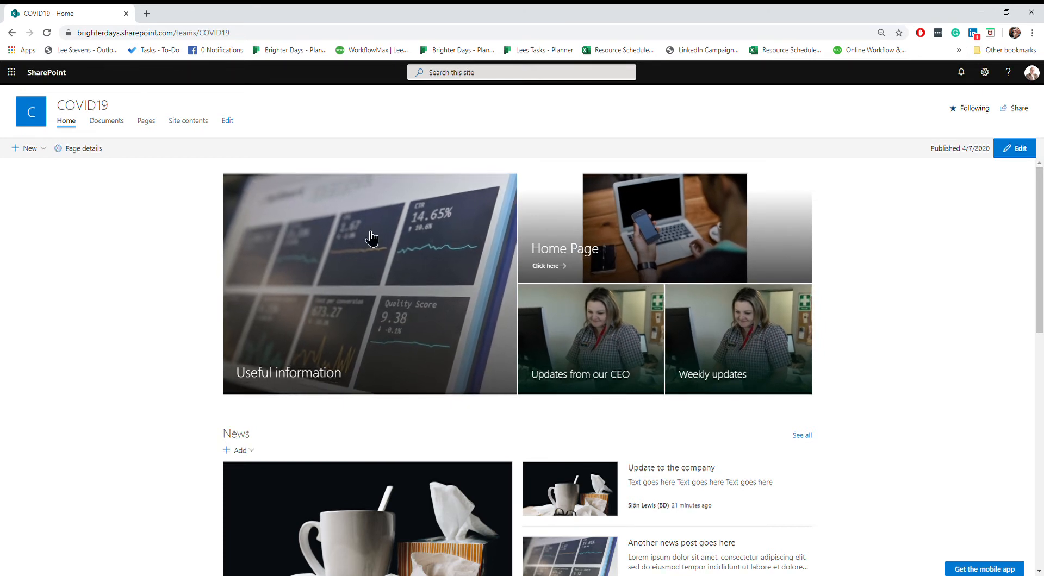
mouse_move(966, 276)
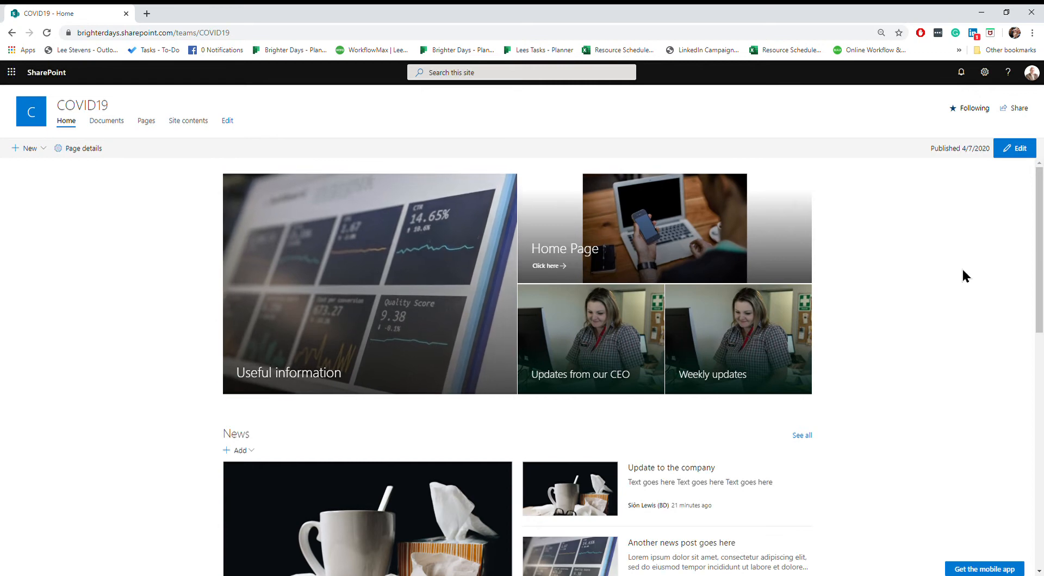
Enter edit mode on the home page and select the hero web part
click(1016, 148)
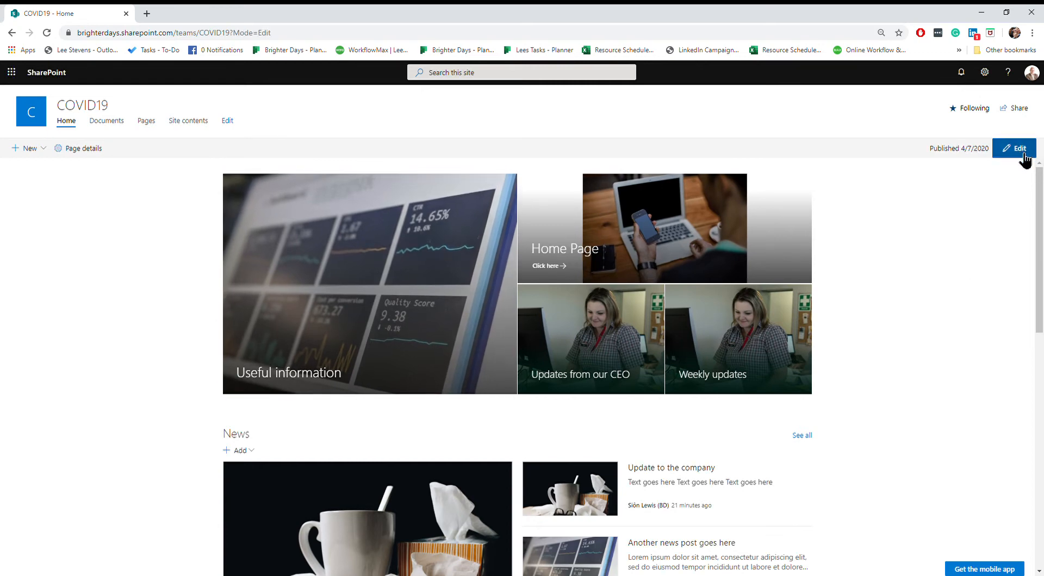
click(1015, 148)
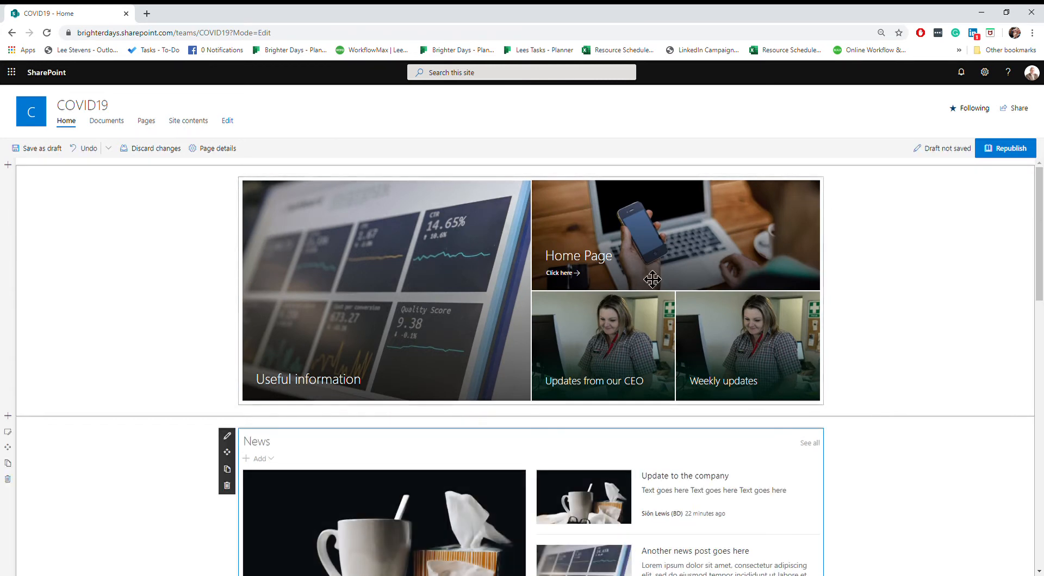
click(36, 148)
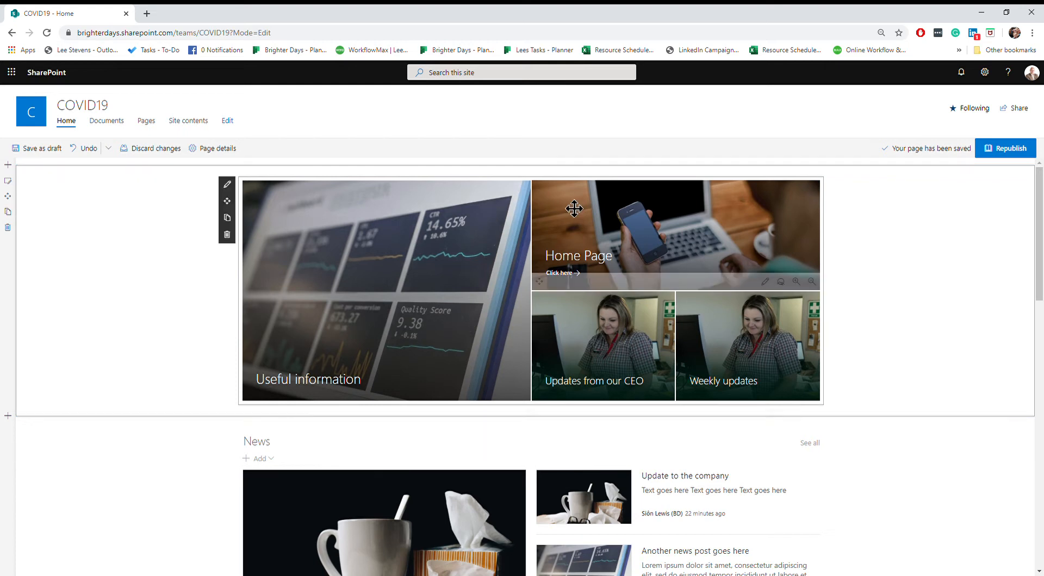
mouse_move(380, 216)
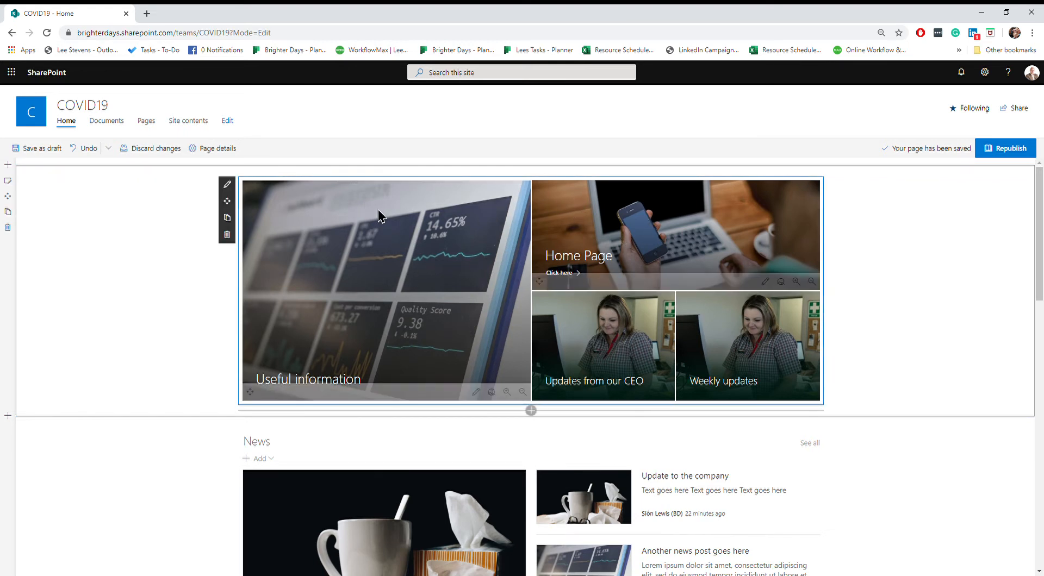
mouse_move(470, 201)
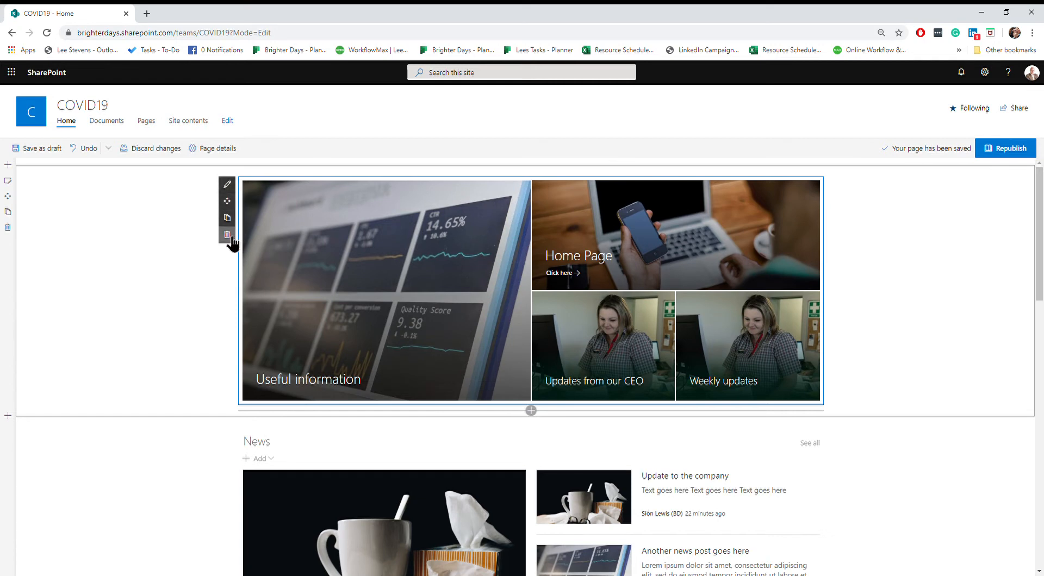
mouse_move(242, 193)
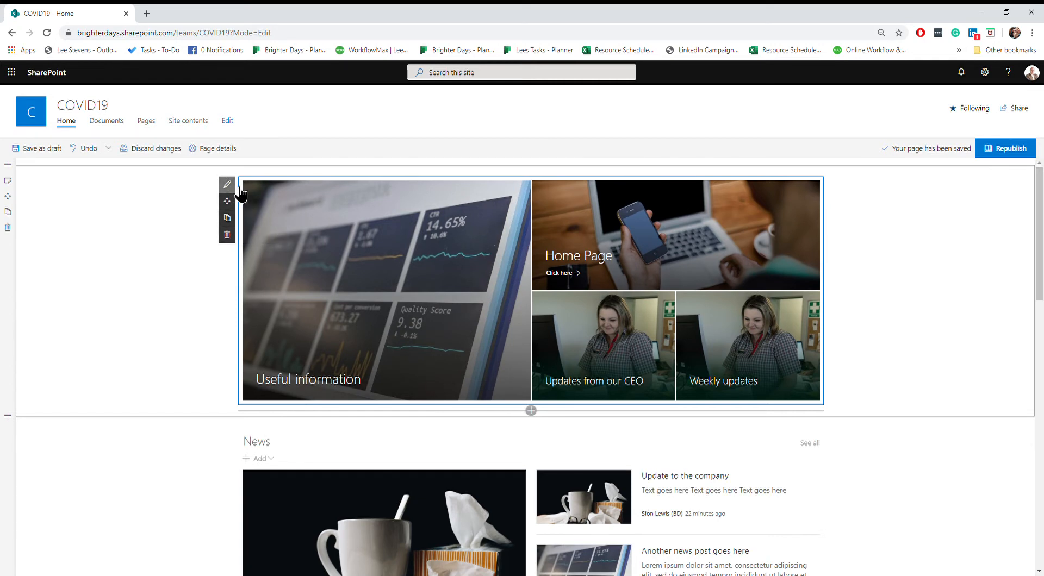
mouse_move(233, 213)
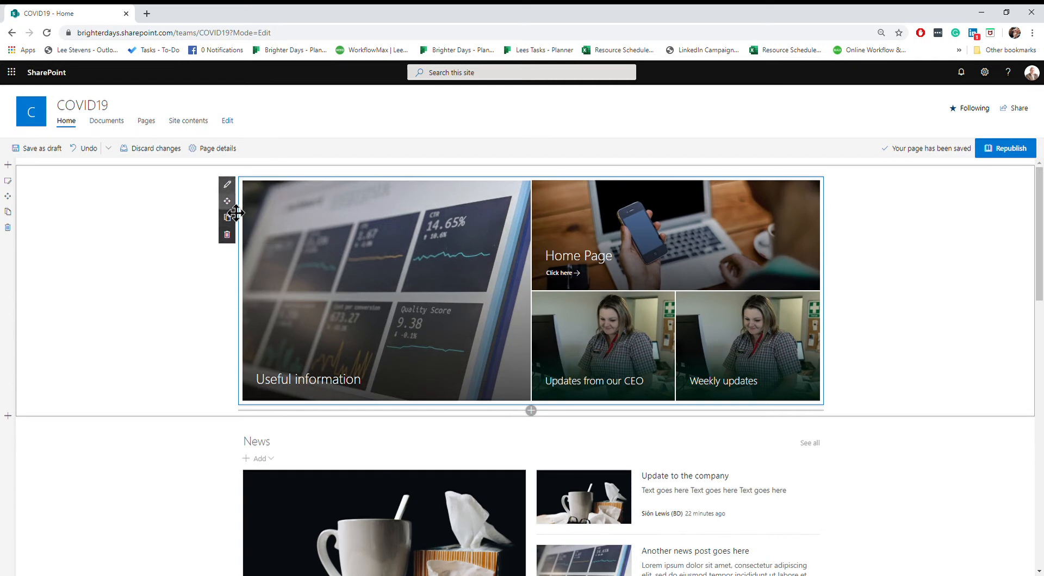
mouse_move(228, 233)
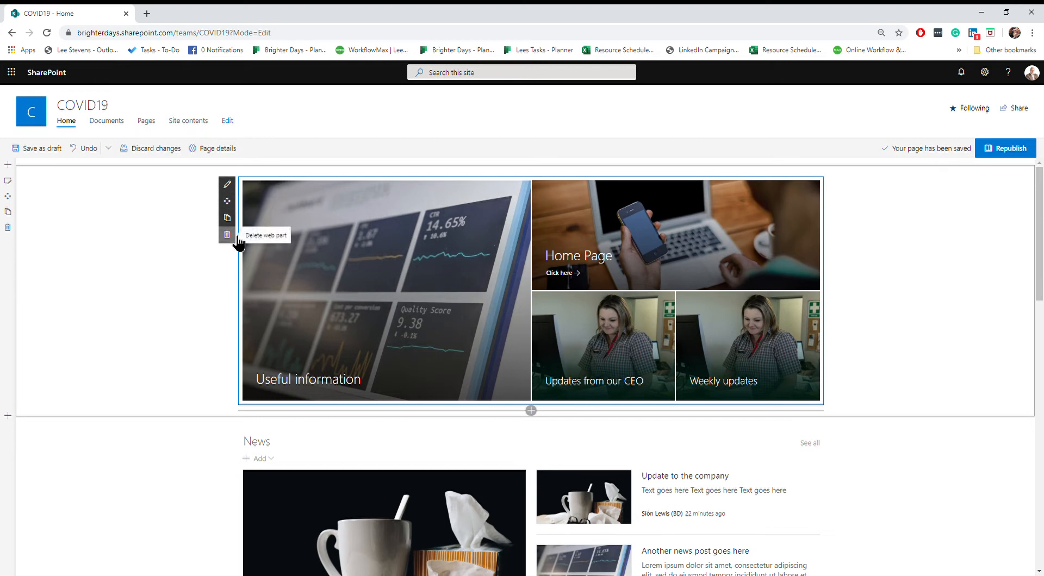
mouse_move(227, 218)
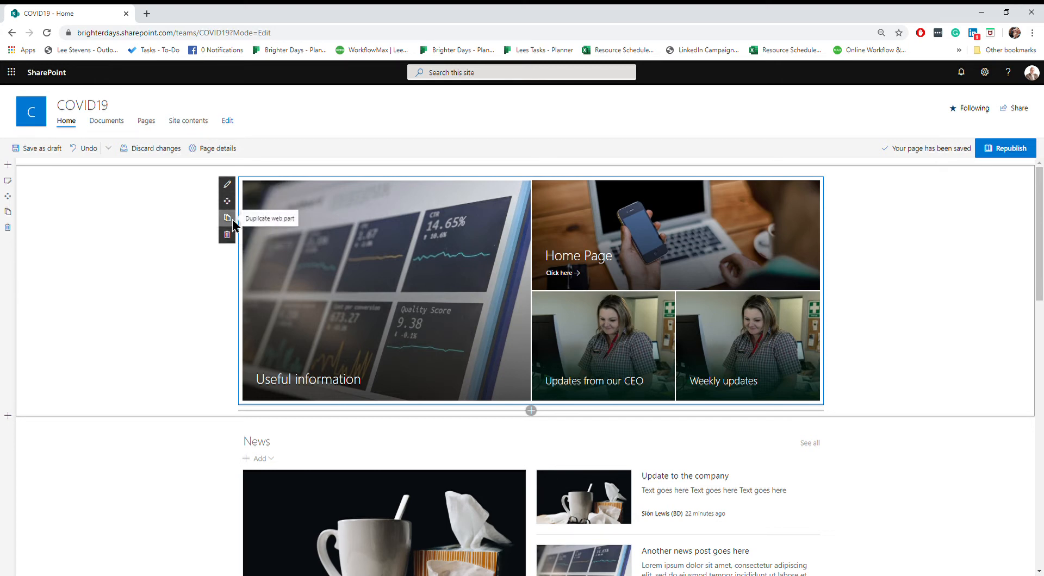
mouse_move(226, 202)
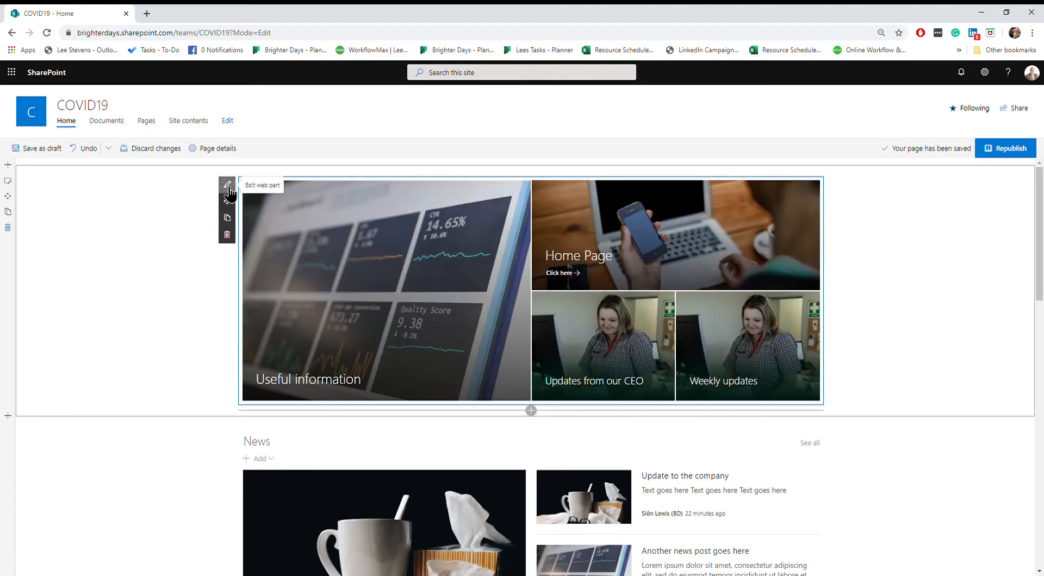
In the hero's layout settings, try Five tiles then settle on the Four tiles layout
click(227, 185)
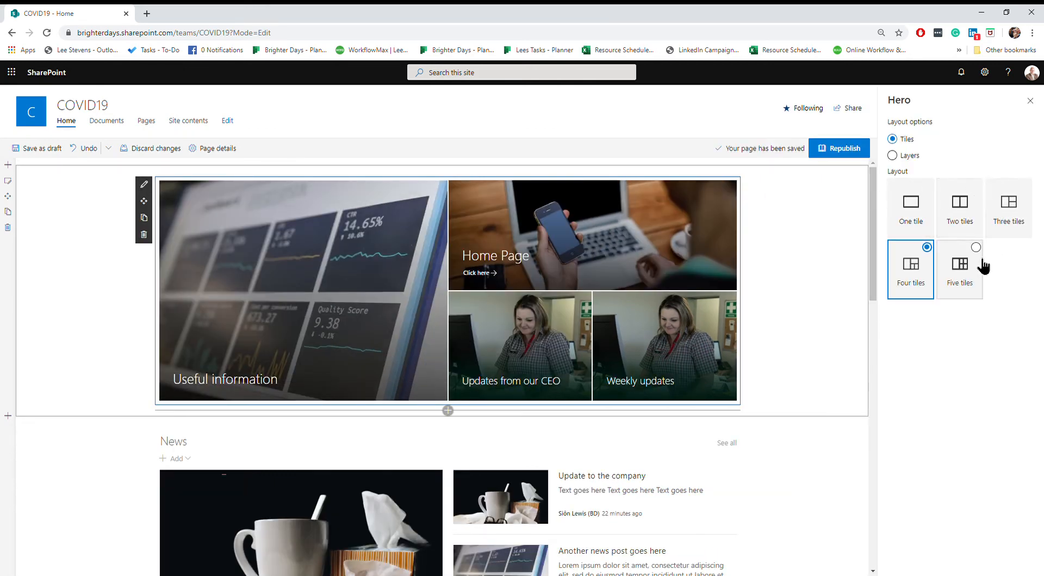
mouse_move(659, 326)
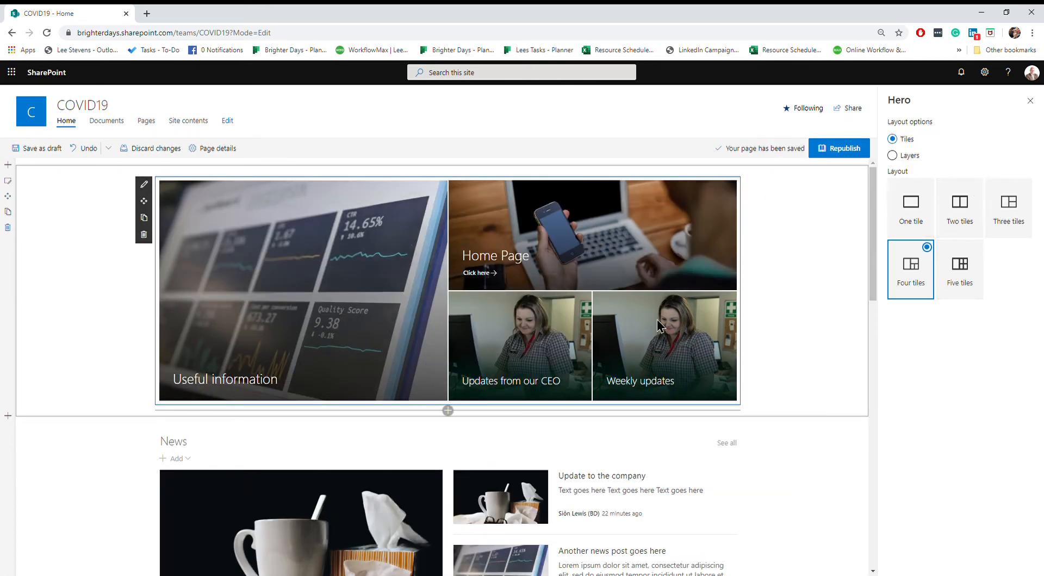
click(959, 265)
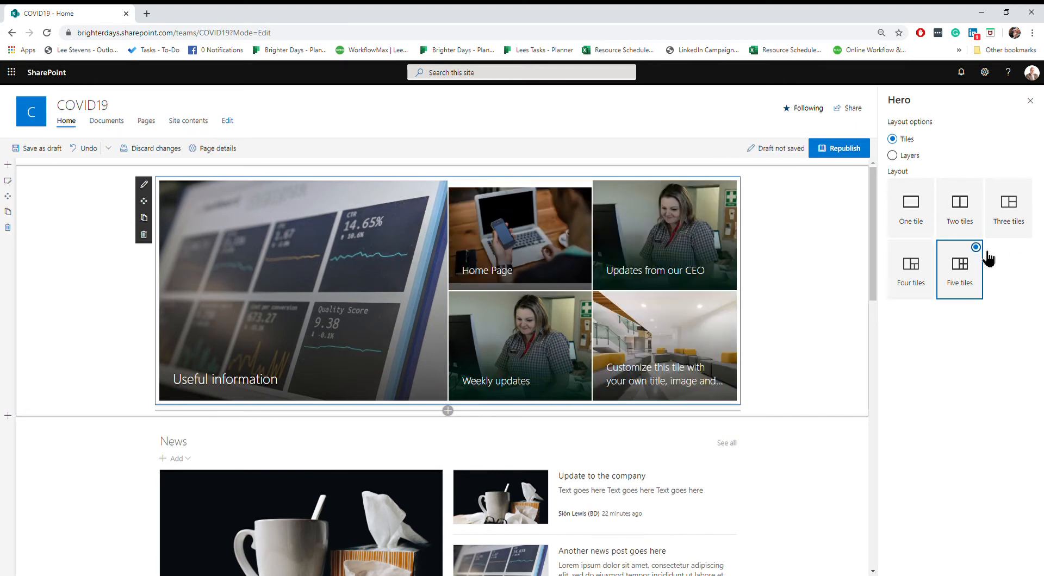
mouse_move(925, 254)
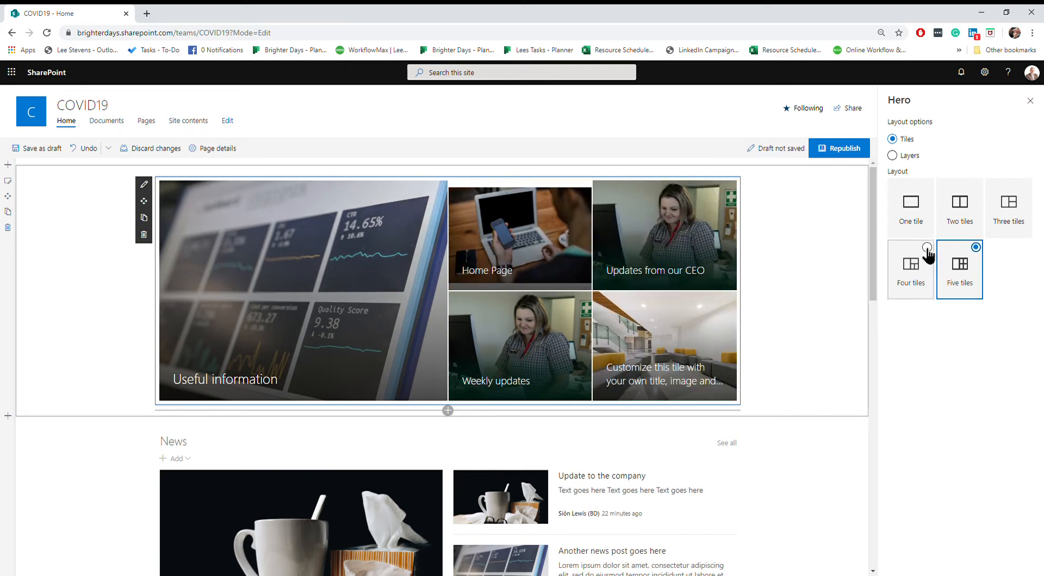
click(909, 266)
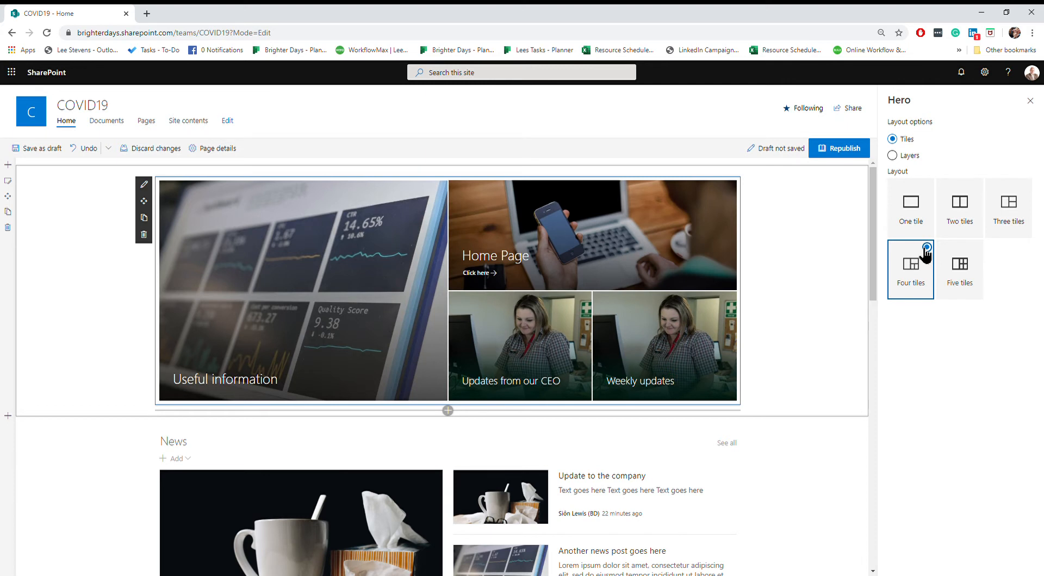
click(909, 263)
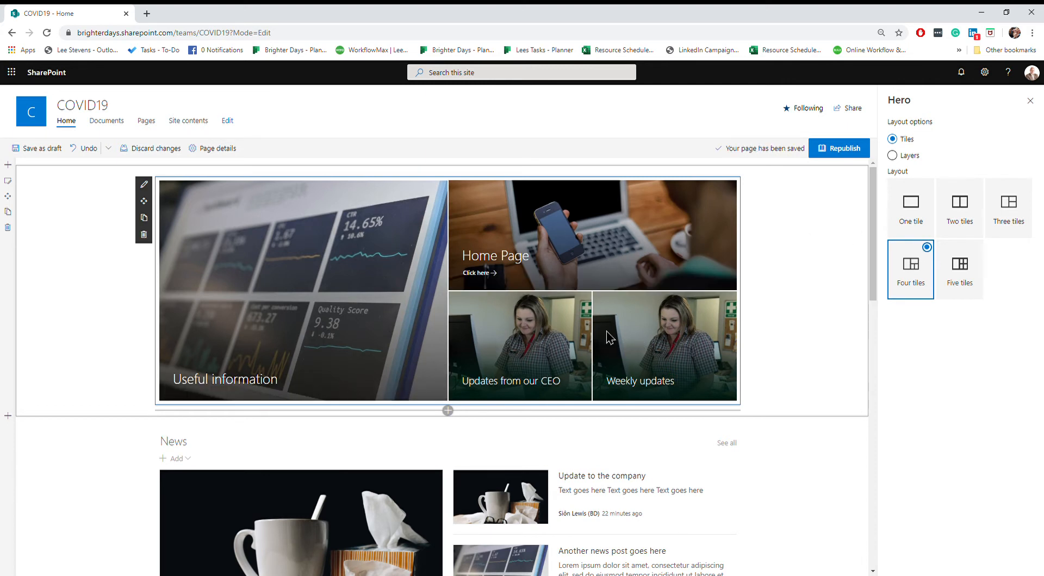
click(789, 256)
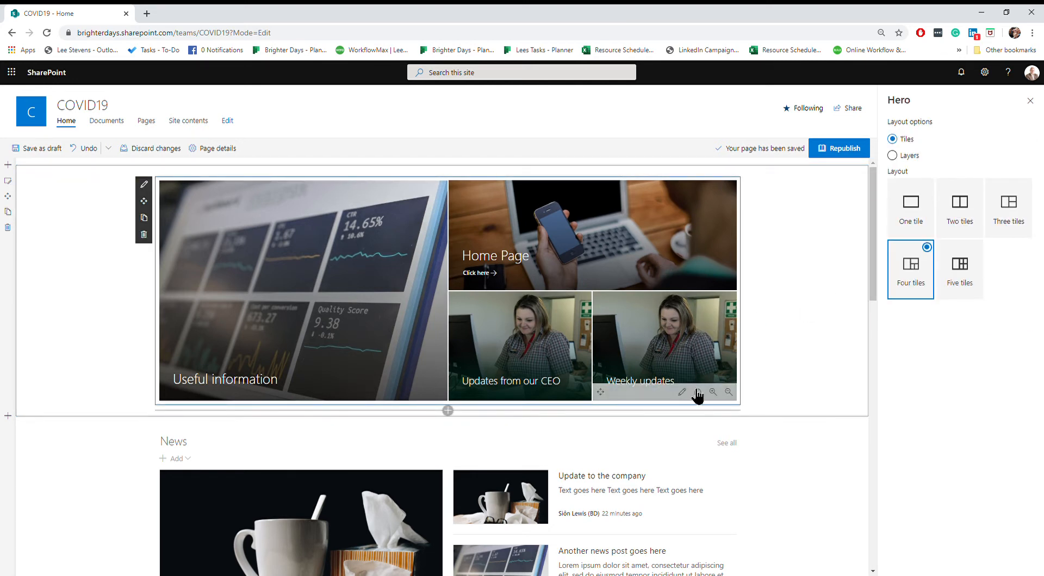
mouse_move(655, 403)
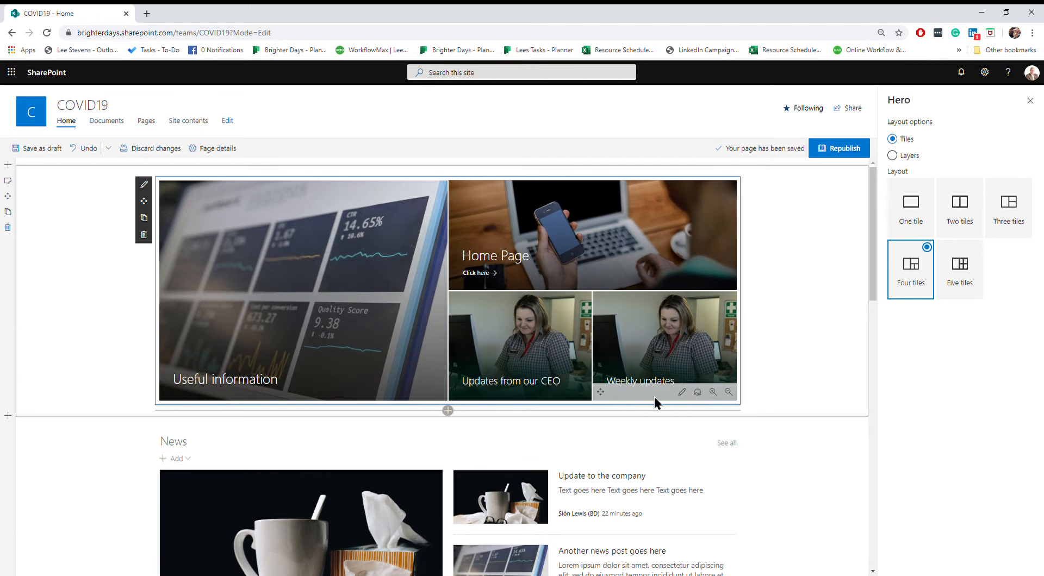
mouse_move(610, 393)
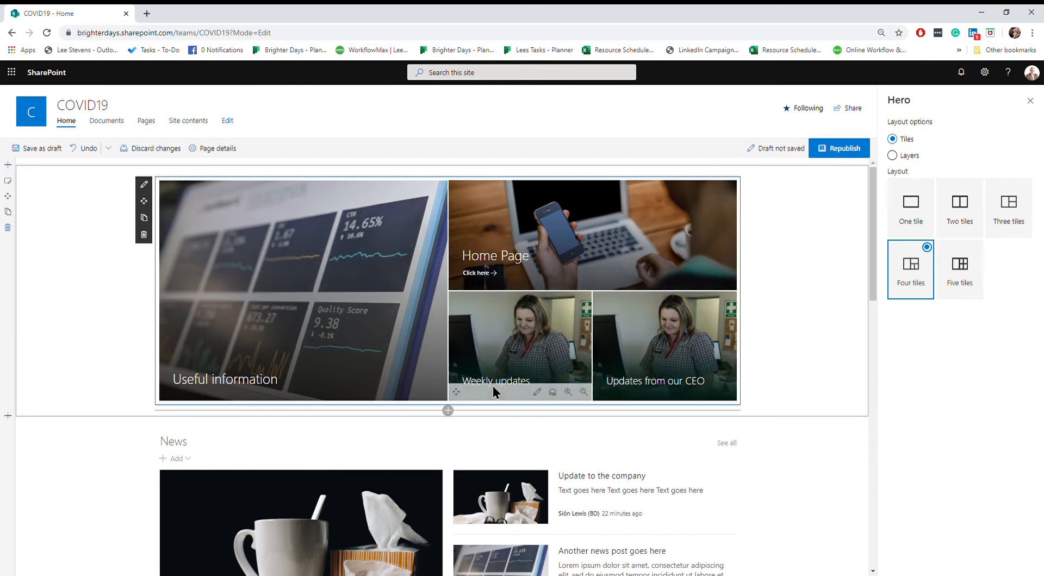
mouse_move(458, 398)
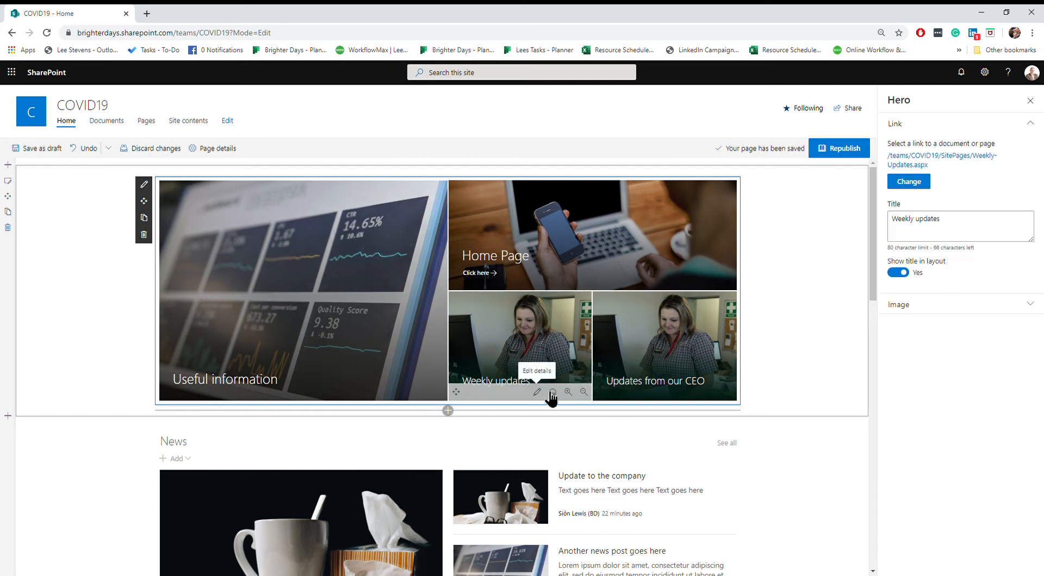
mouse_move(936, 271)
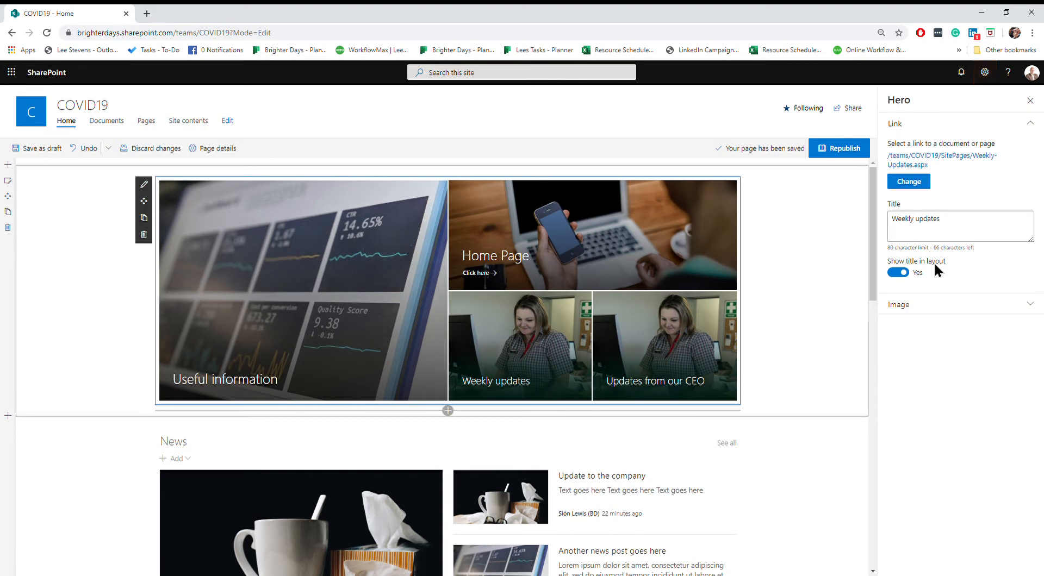
mouse_move(941, 160)
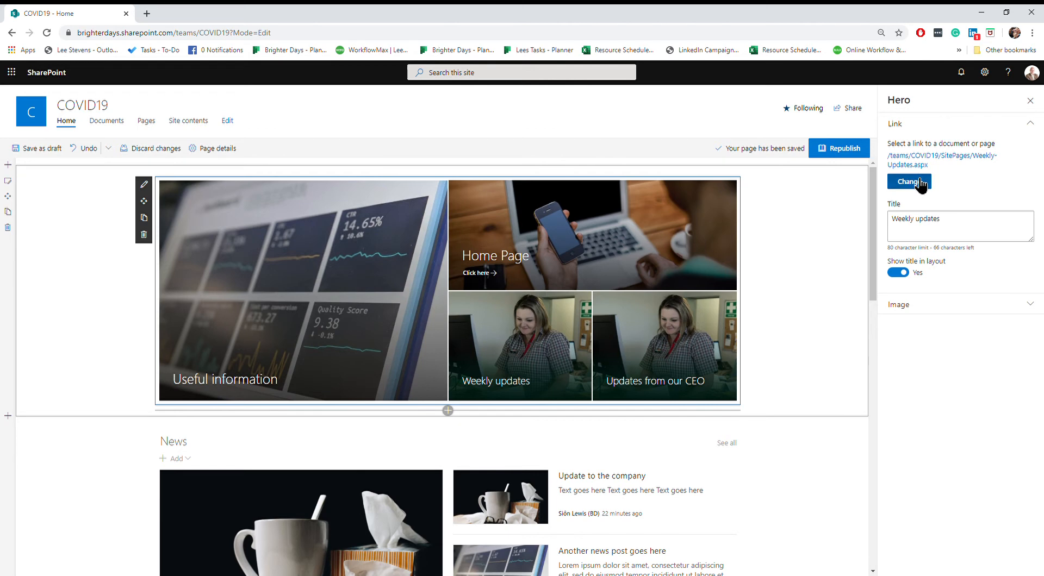
Relink the Weekly updates tile to the Update-to-the-company page from Recent items
click(909, 181)
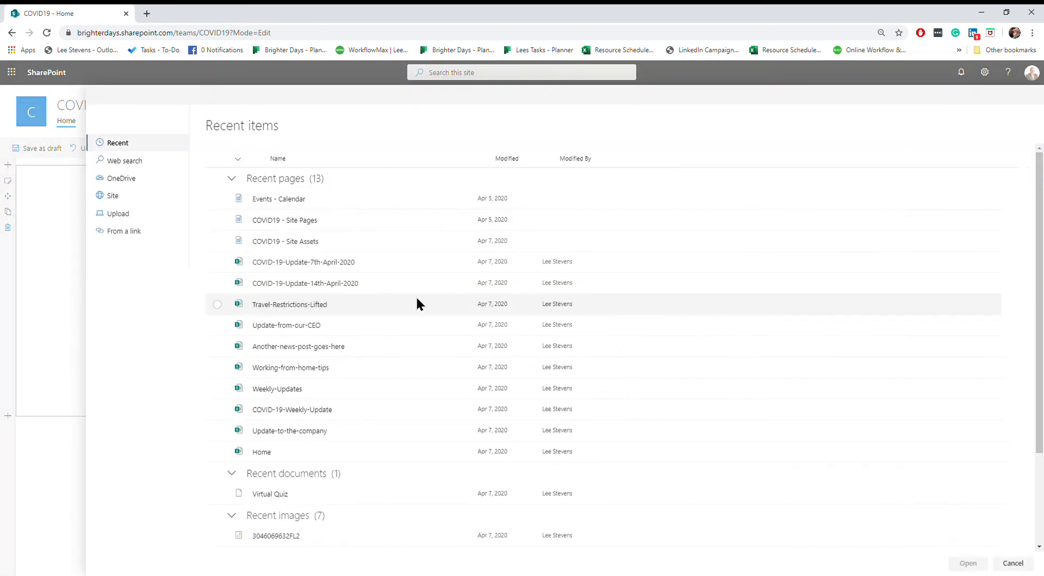
mouse_move(291, 409)
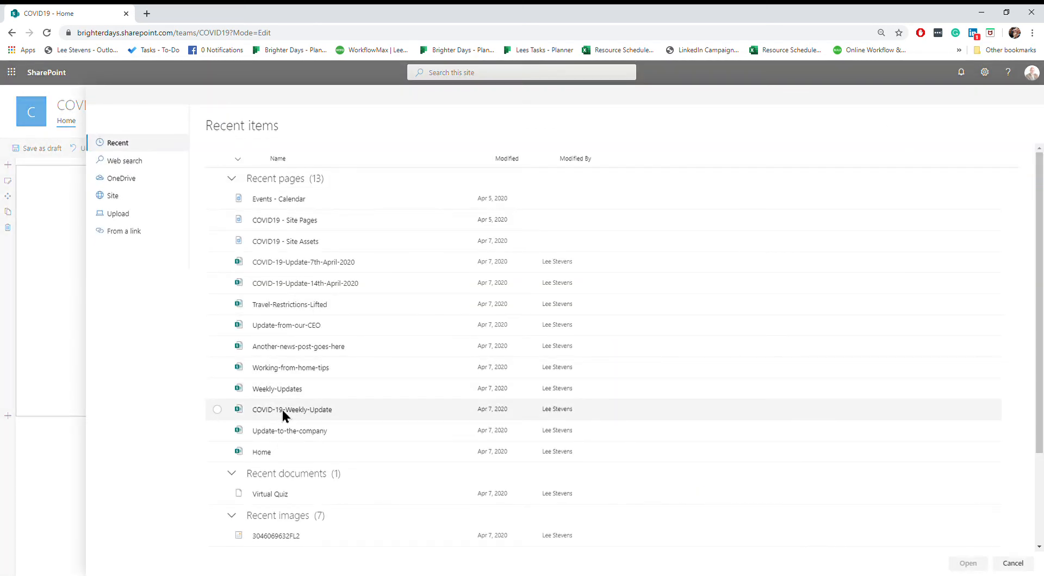
mouse_move(222, 416)
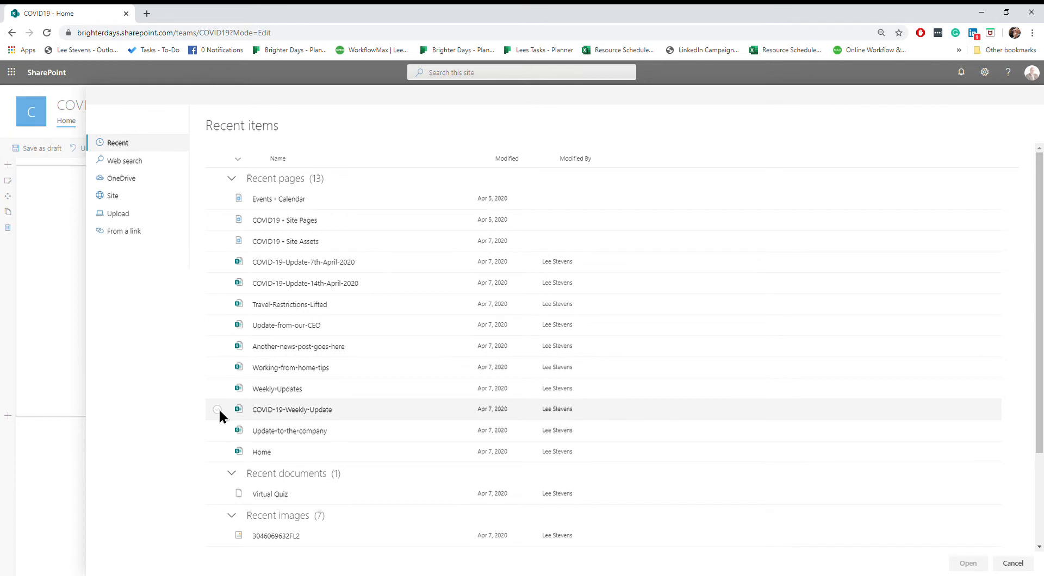
click(218, 409)
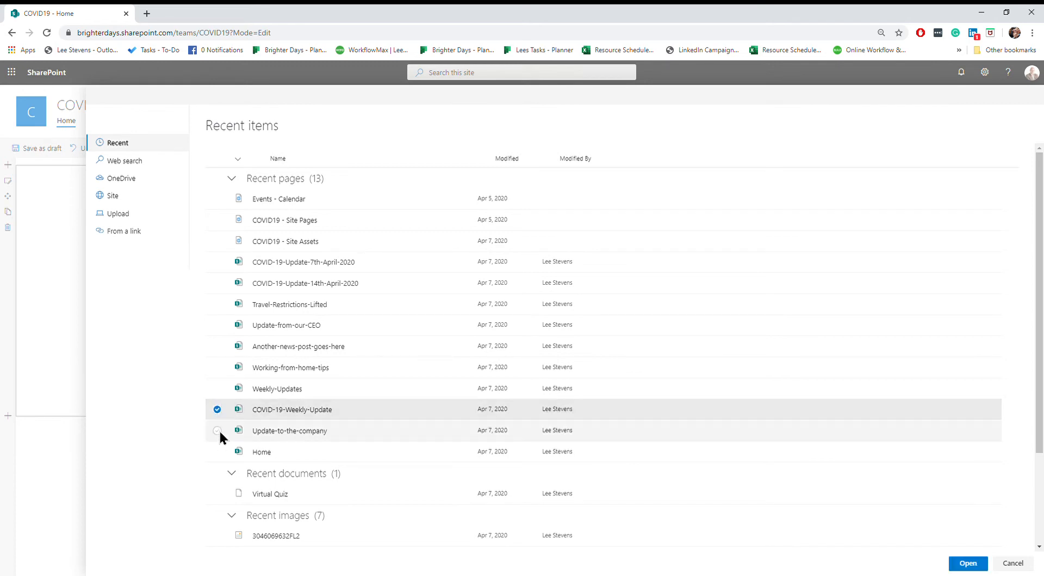
click(289, 430)
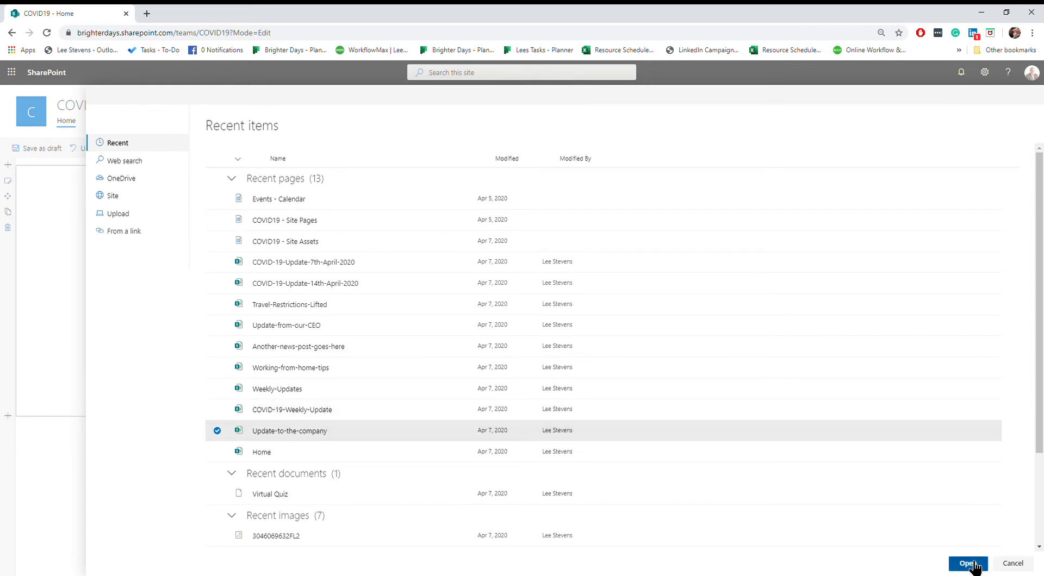
click(966, 563)
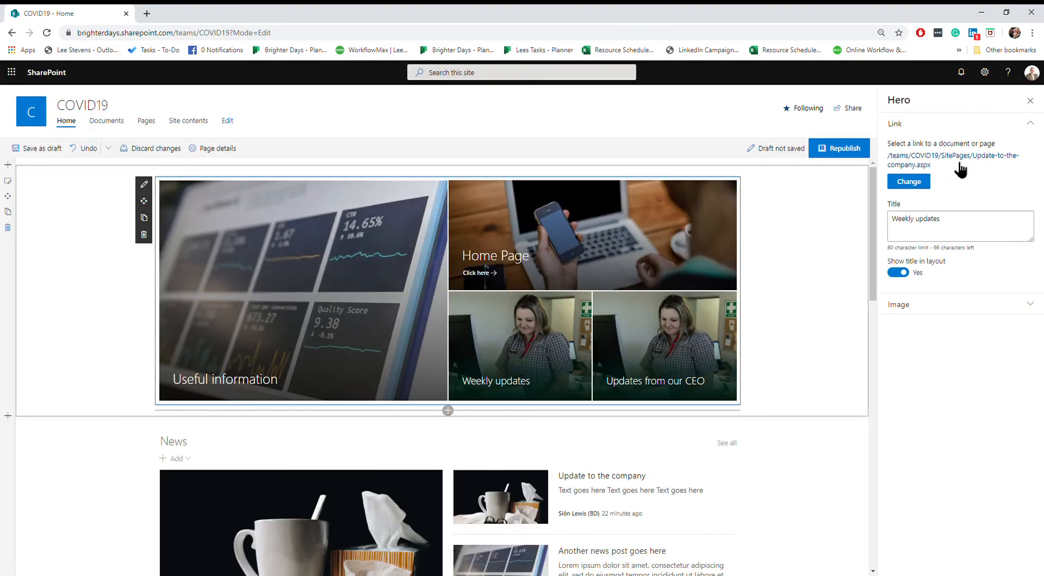
Retitle the tile 'Our company weekly update', keeping Show title in layout on
triple_click(959, 219)
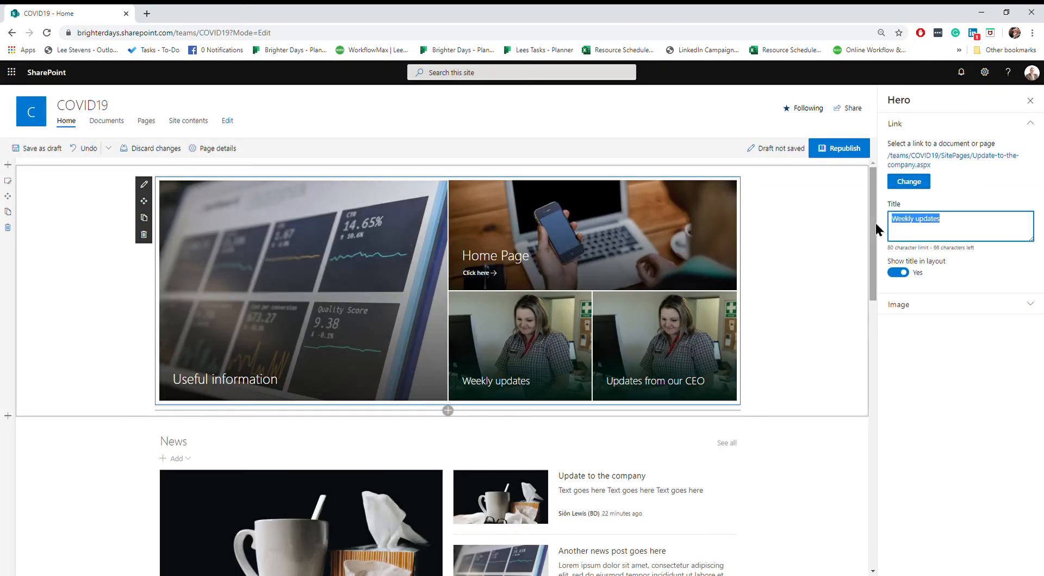
text(Our o)
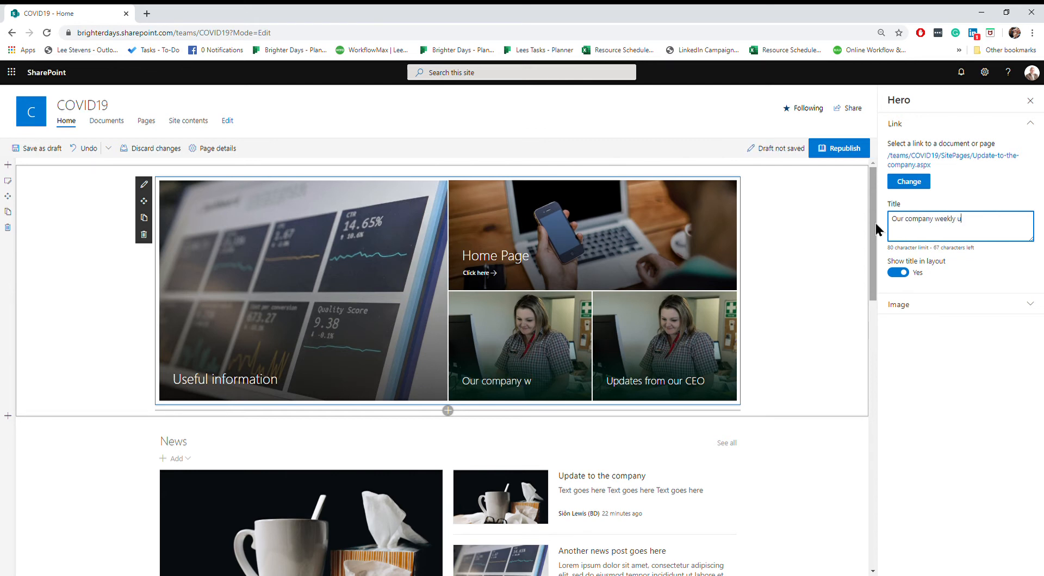
text(pdate)
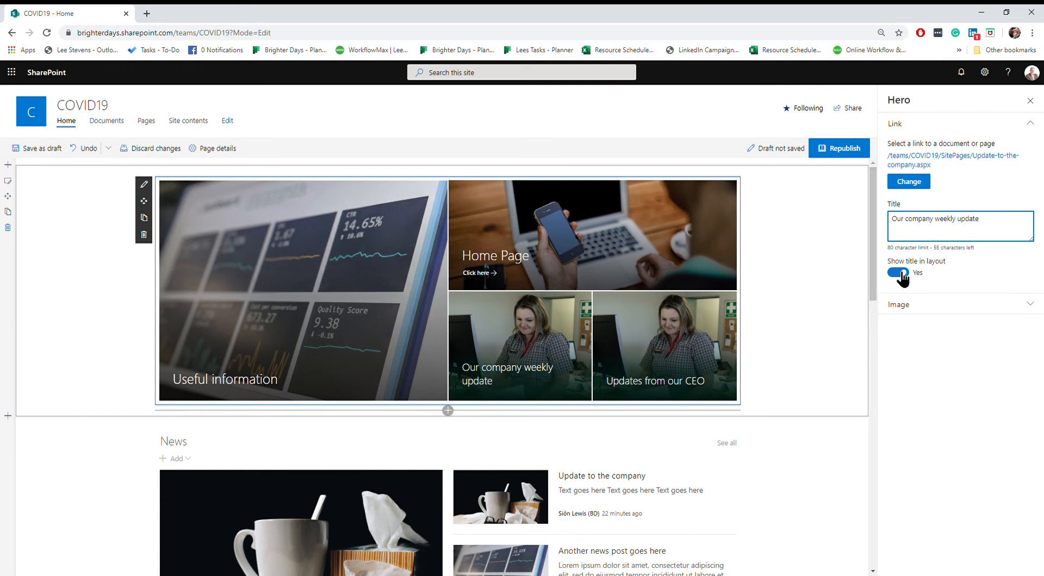
click(897, 273)
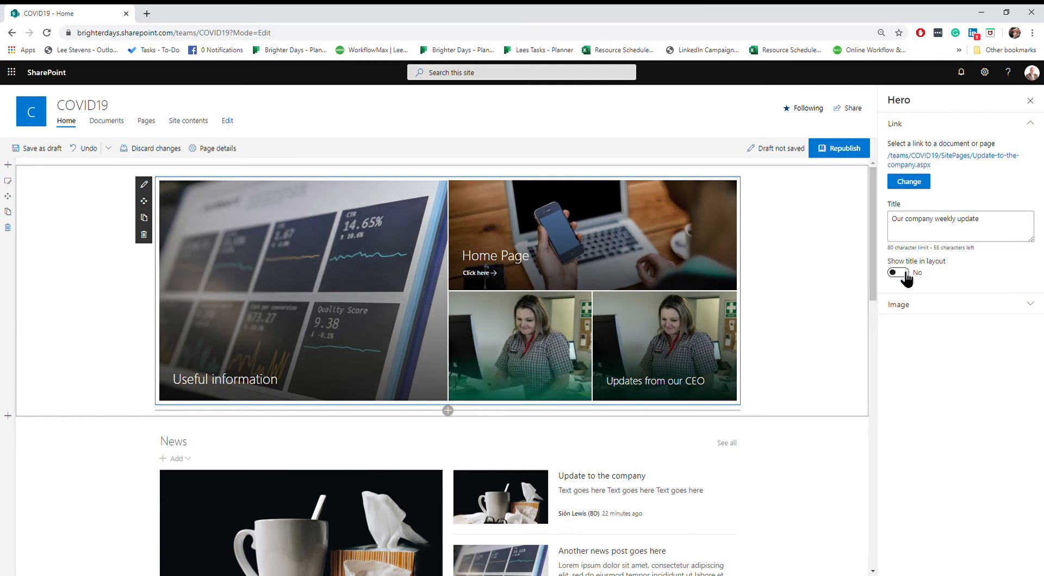
click(896, 274)
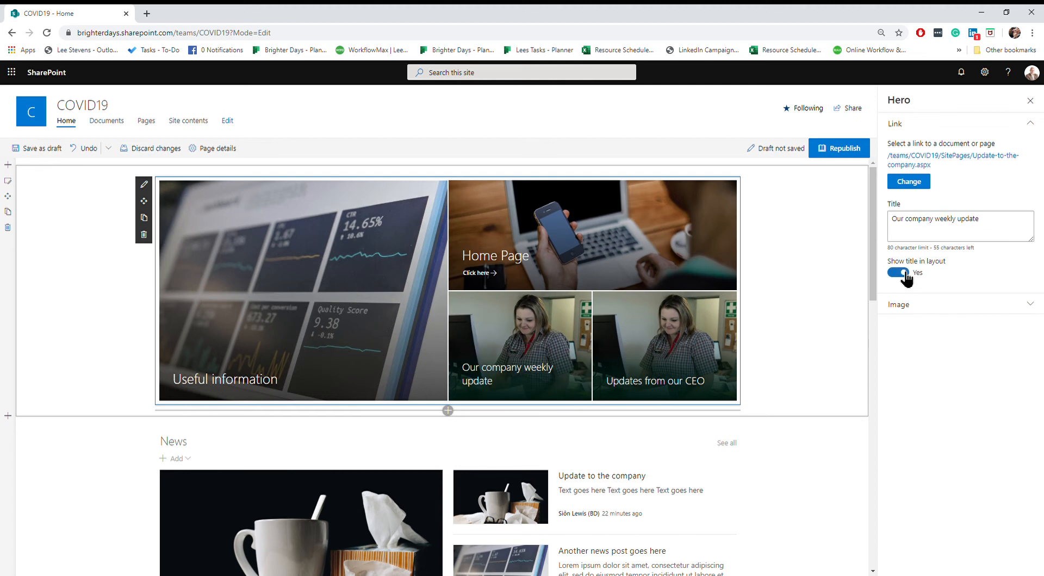
click(37, 148)
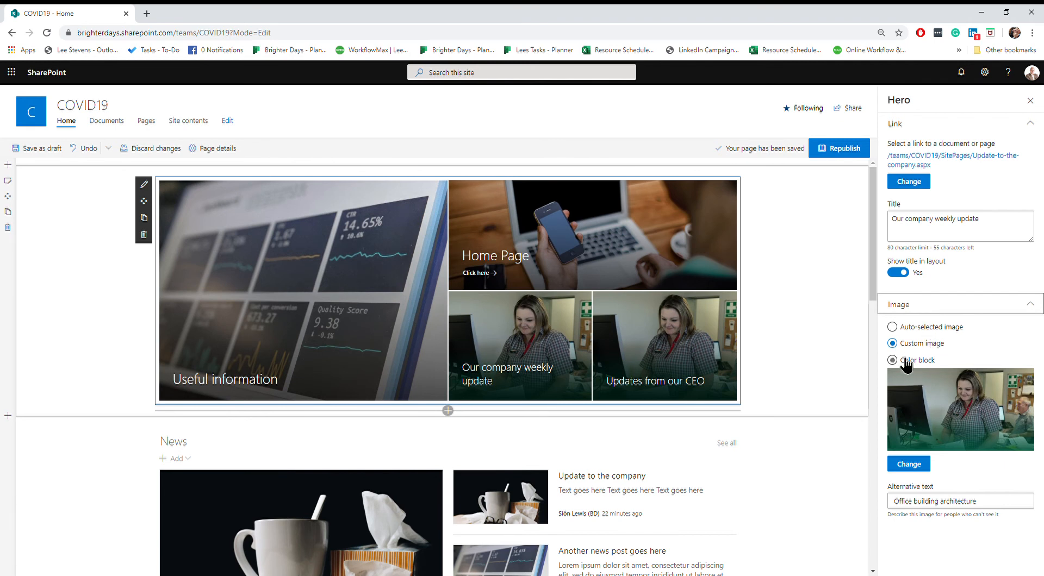
click(891, 359)
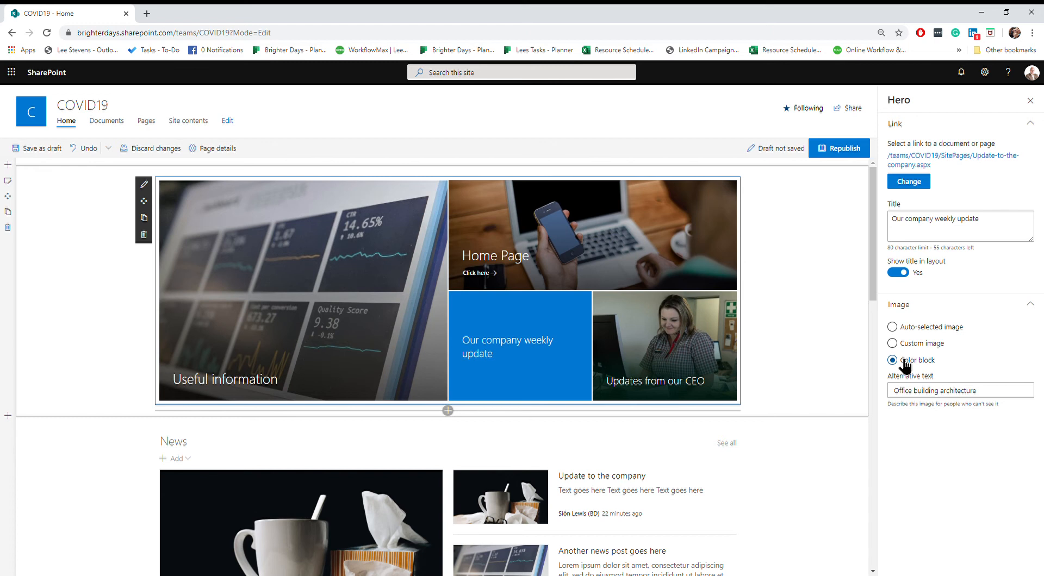
click(35, 148)
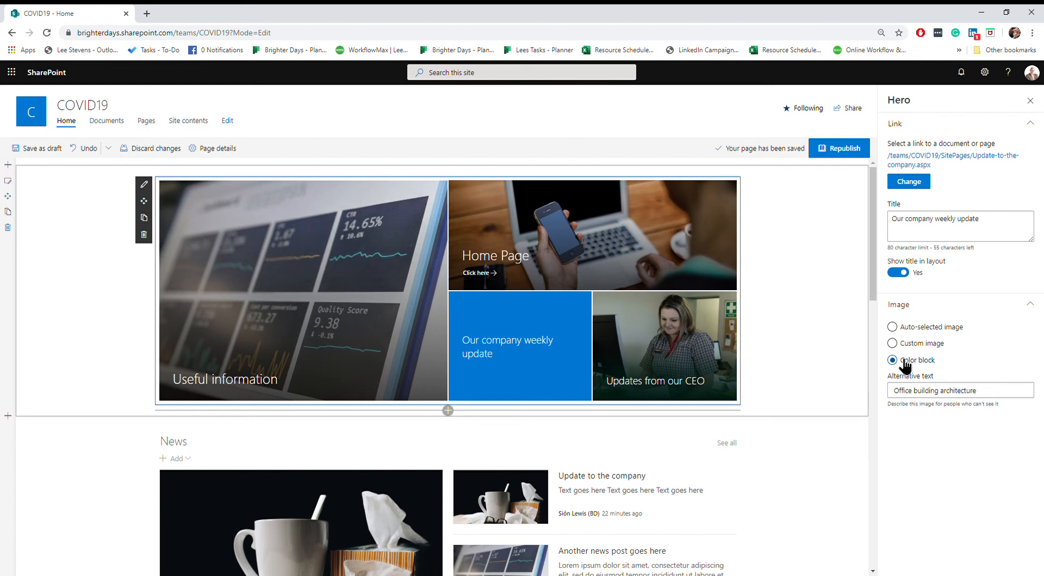
click(891, 326)
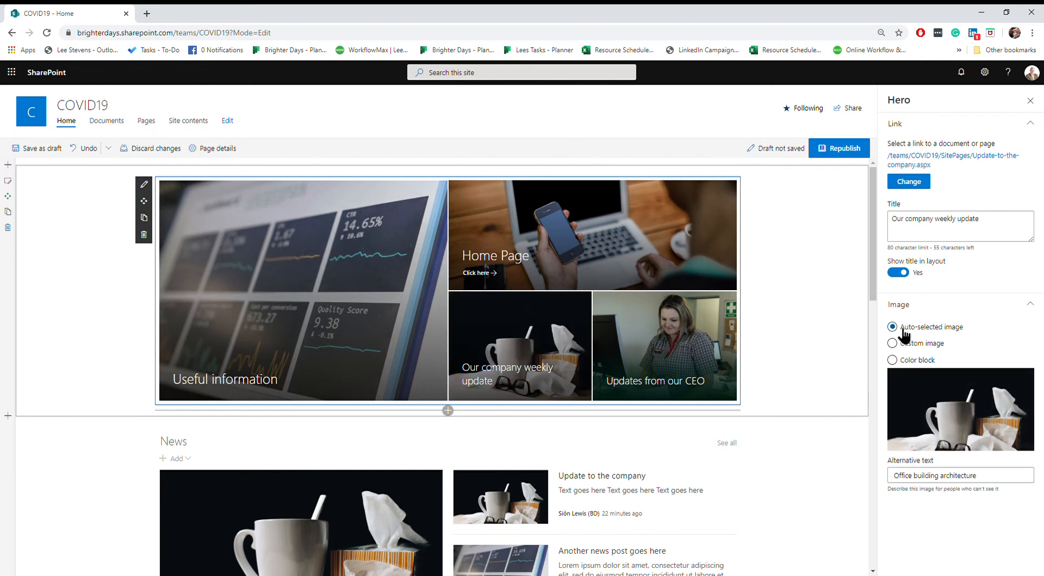
click(36, 148)
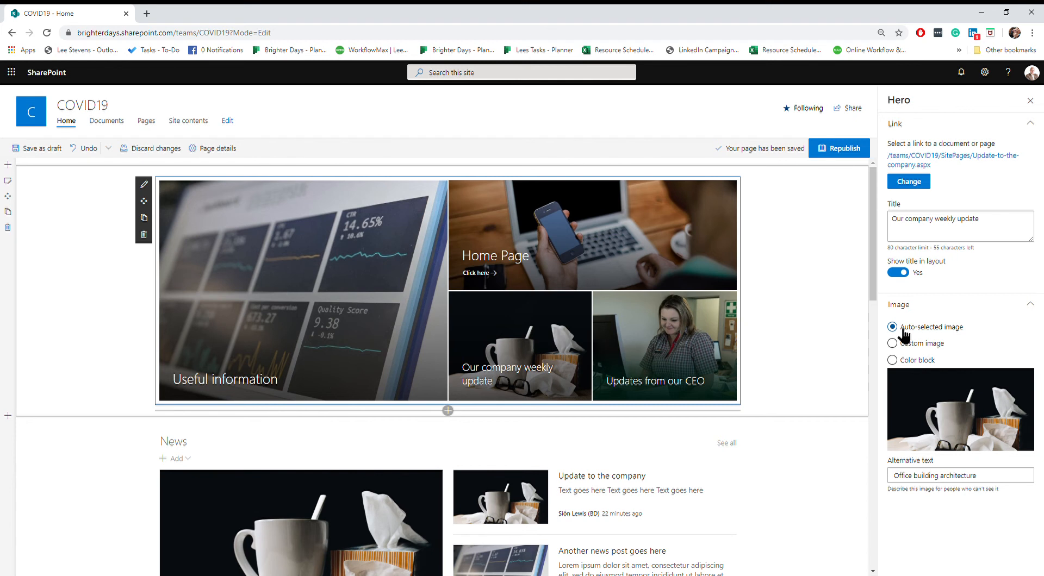
mouse_move(948, 414)
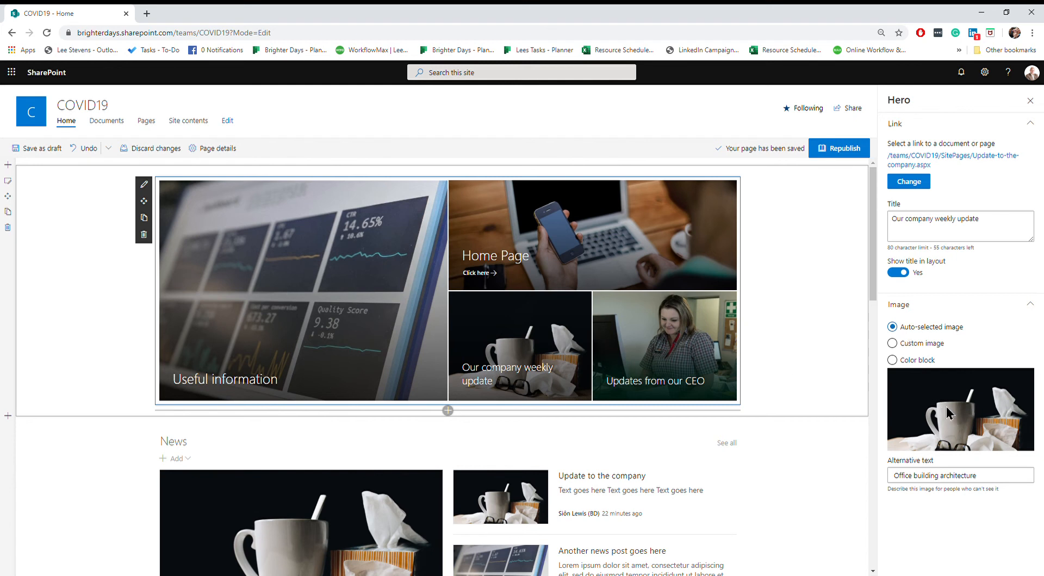
mouse_move(752, 323)
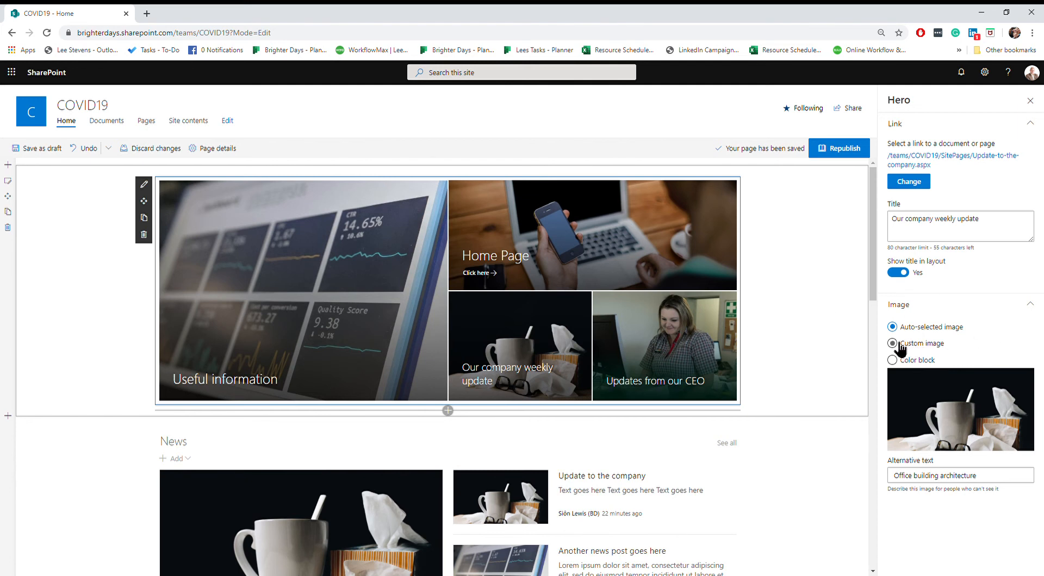
click(891, 343)
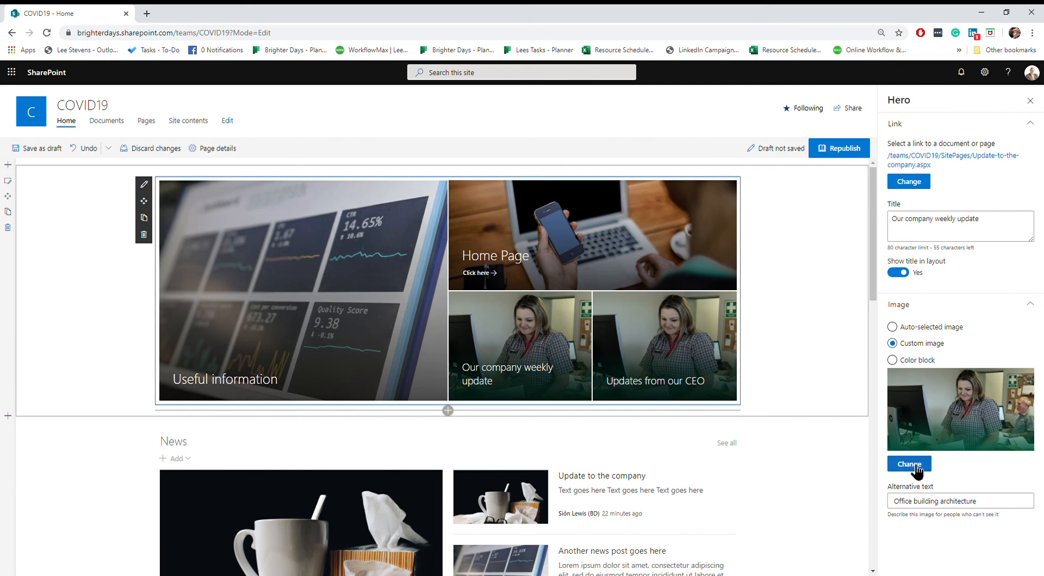
Replace the tile's image with an uploaded hand-washing photo
click(908, 464)
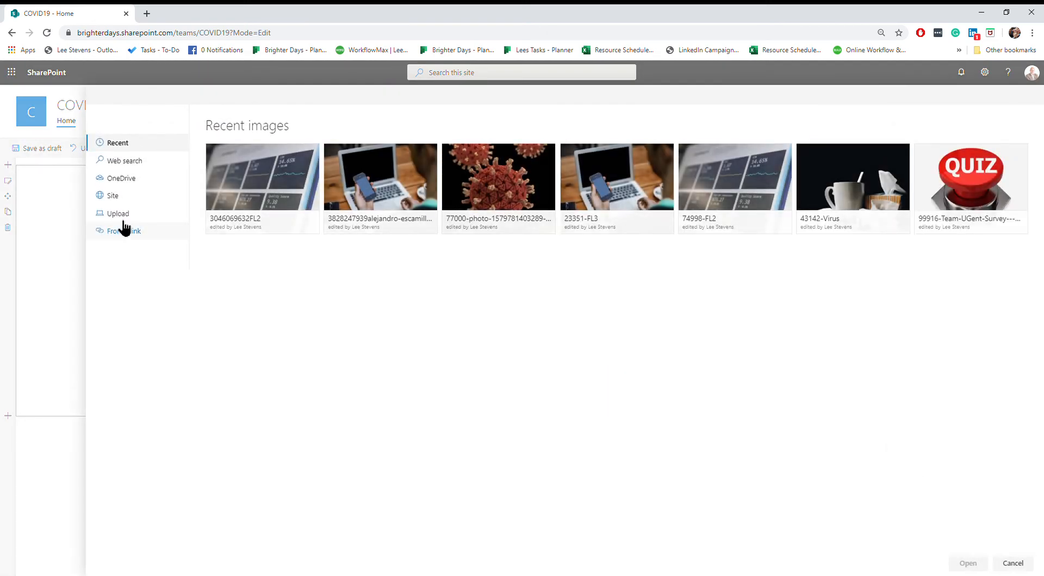
click(117, 213)
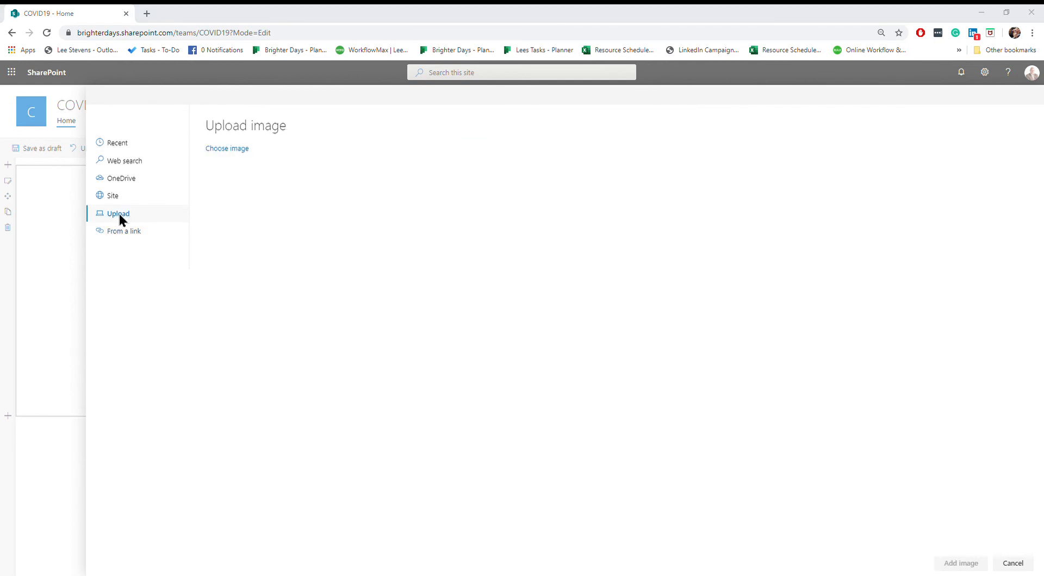
mouse_move(591, 149)
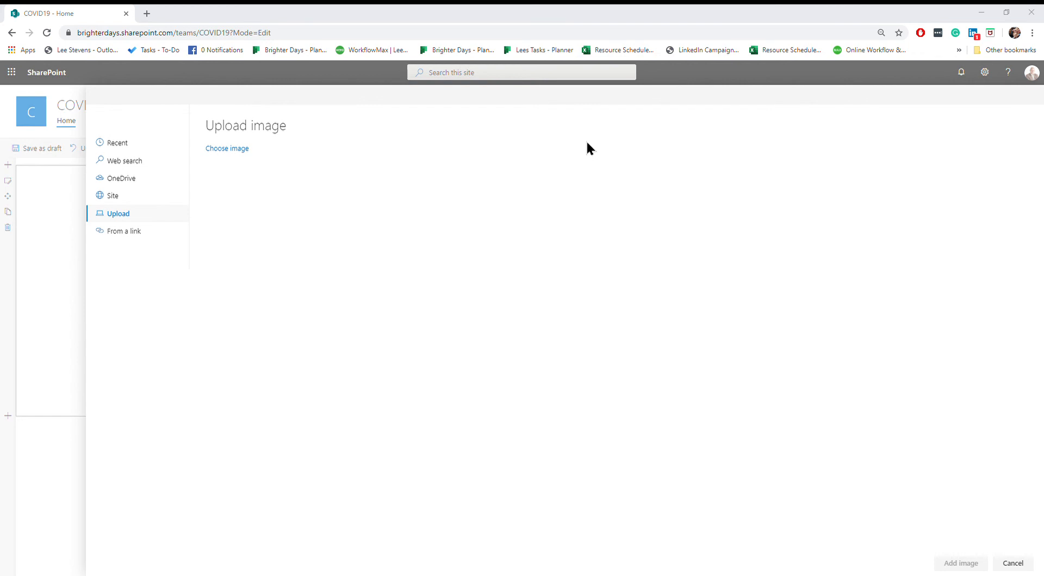
mouse_move(592, 203)
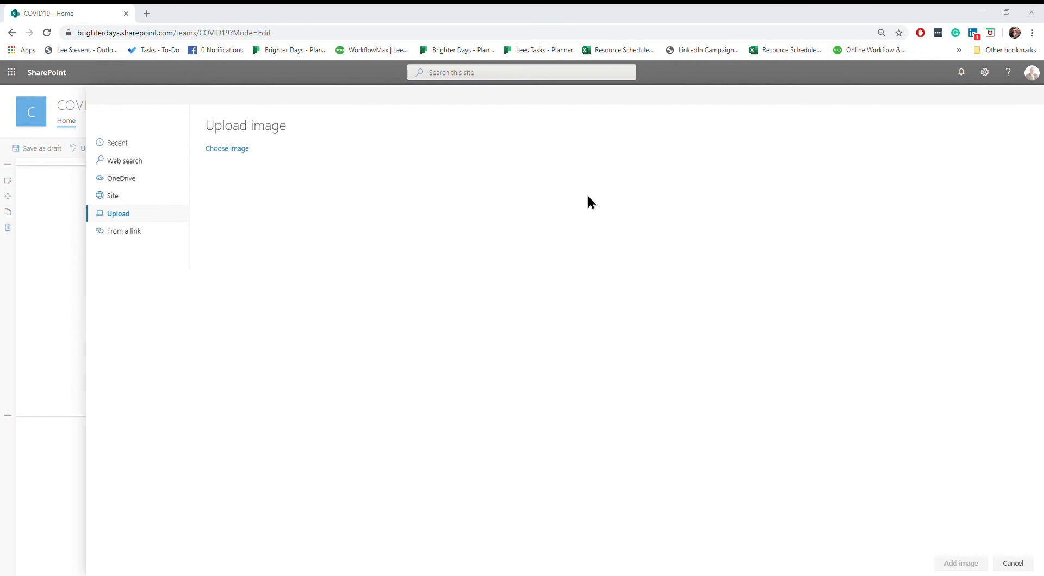
mouse_move(451, 256)
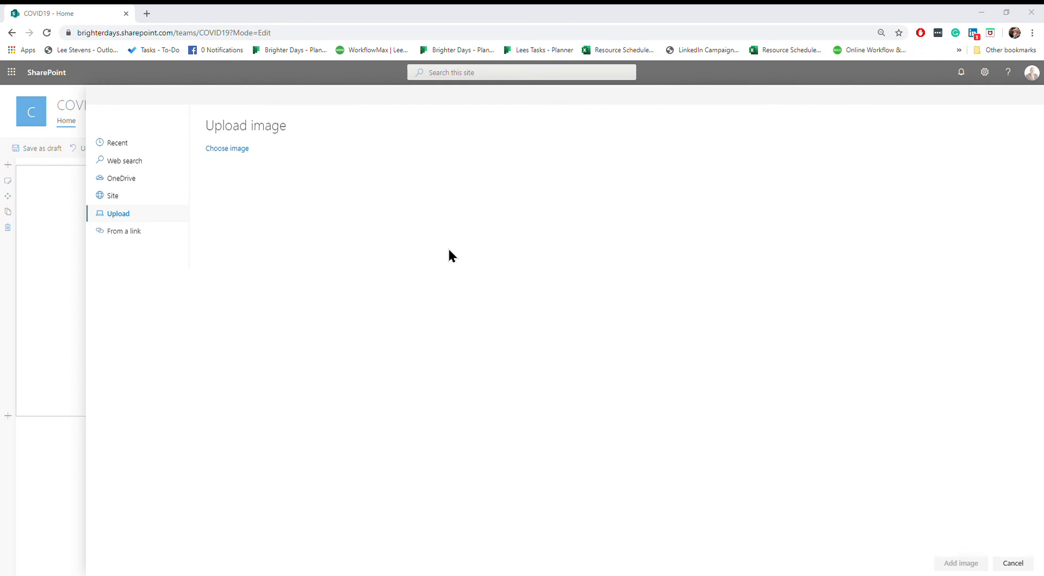
mouse_move(530, 358)
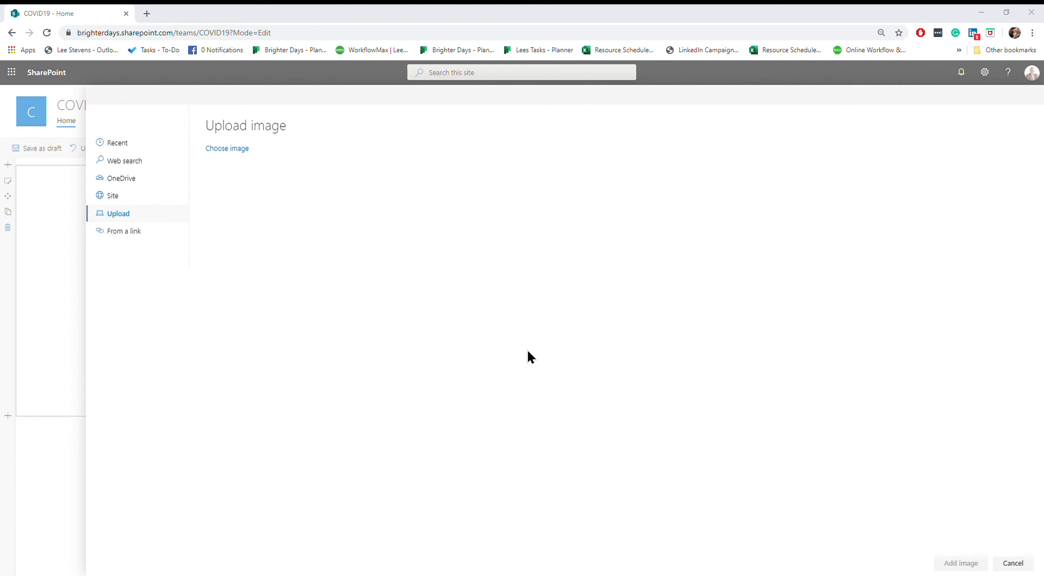
click(226, 147)
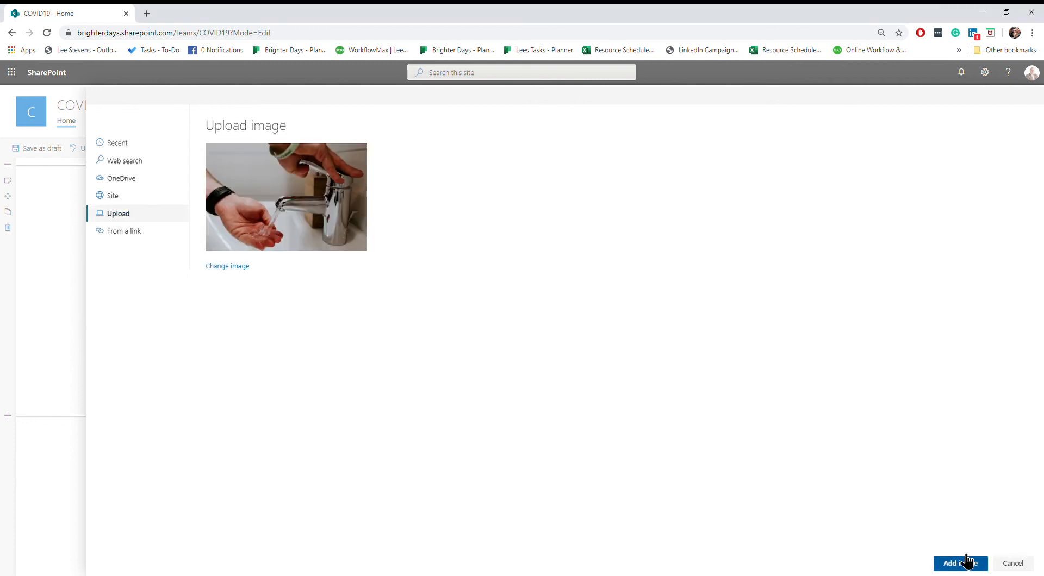
click(957, 563)
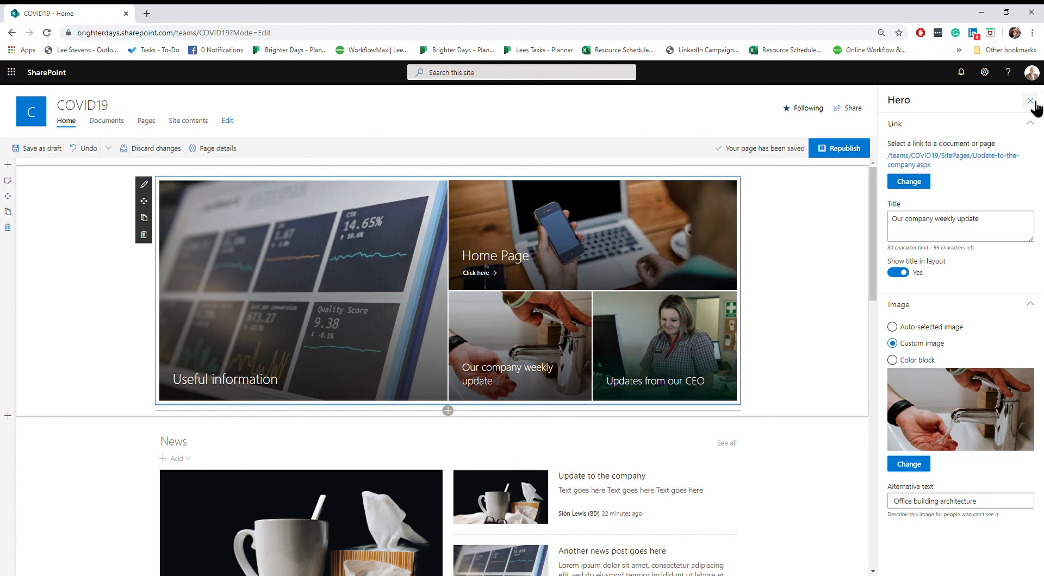
Close the Hero property pane and republish the COVID19 home page
click(1032, 100)
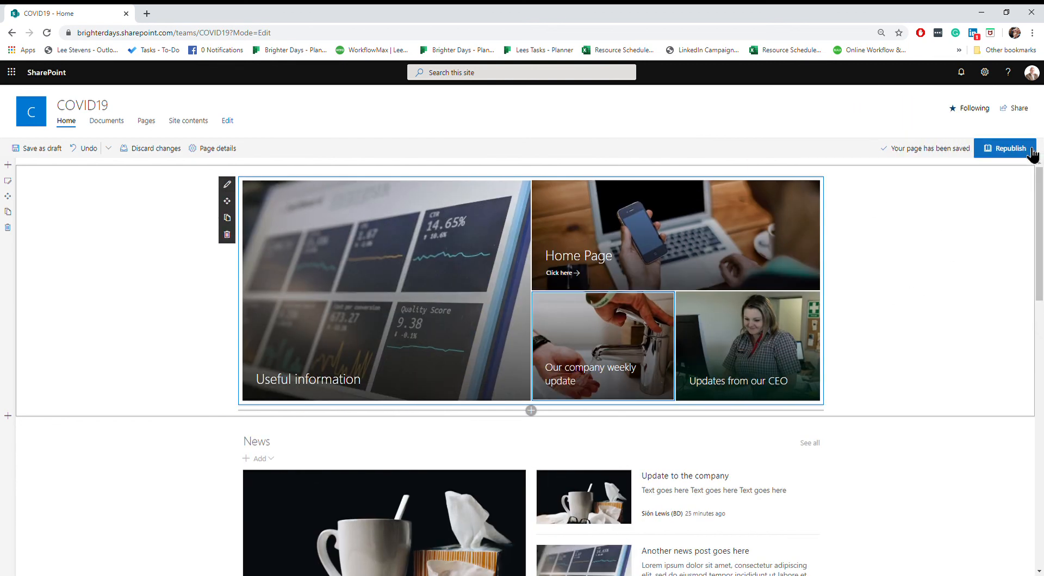
click(1009, 148)
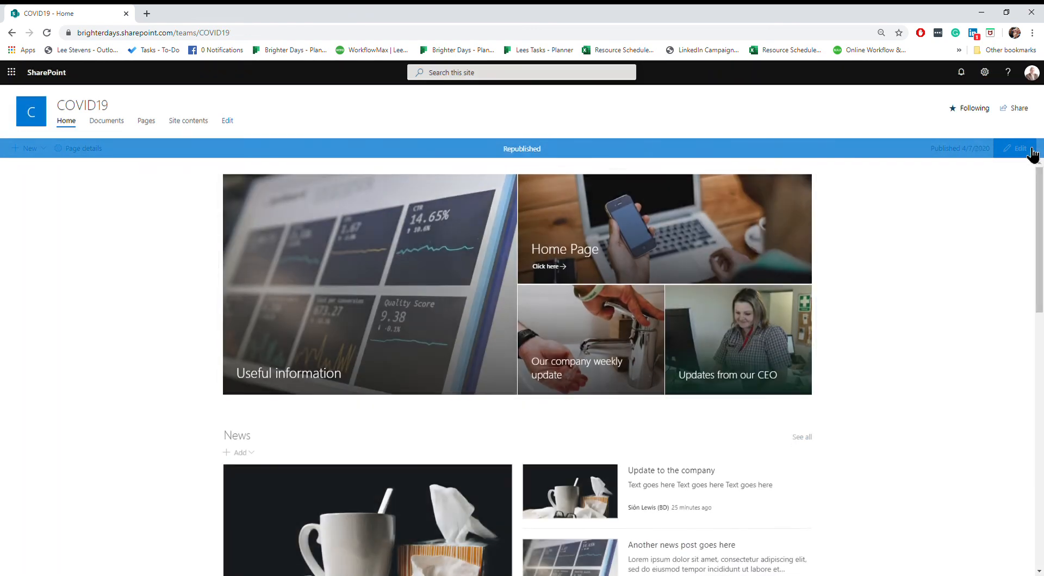